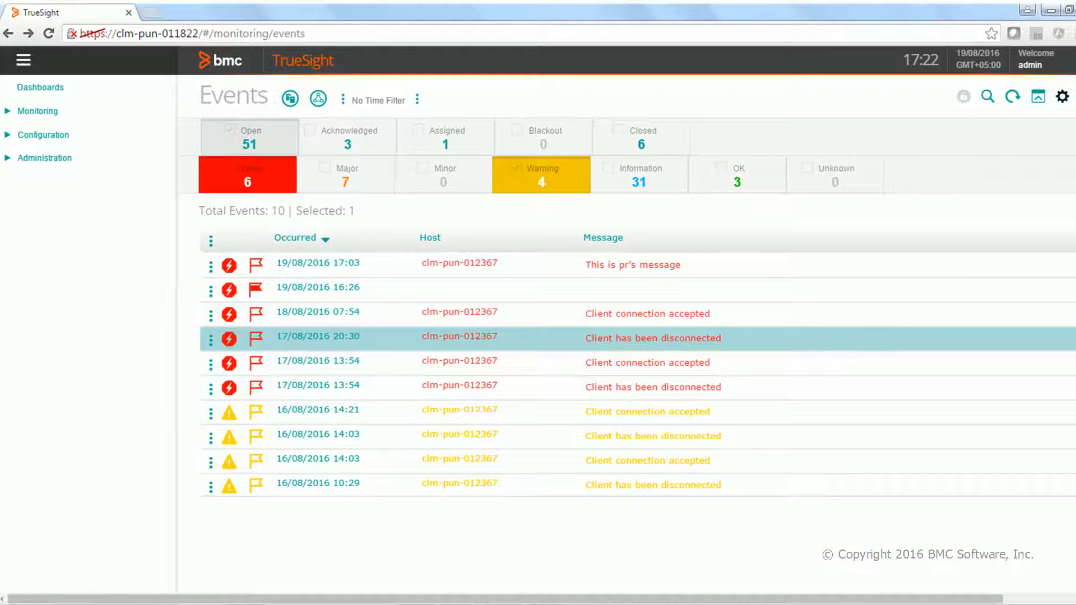
mouse_move(1037, 96)
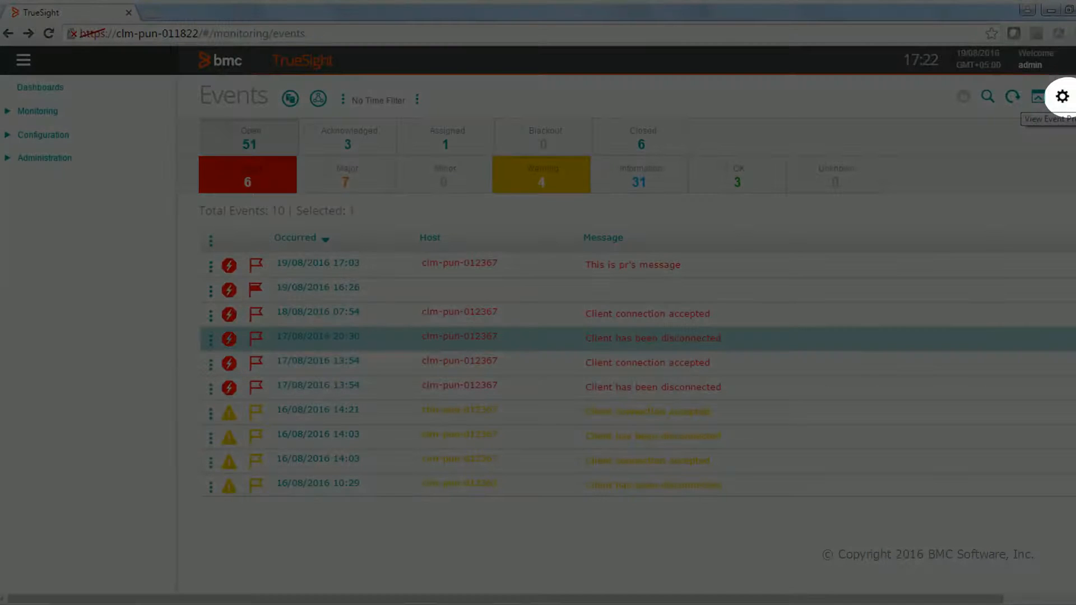
Open the event view preferences and browse the confirmation and maximum-events dropdowns
click(1060, 94)
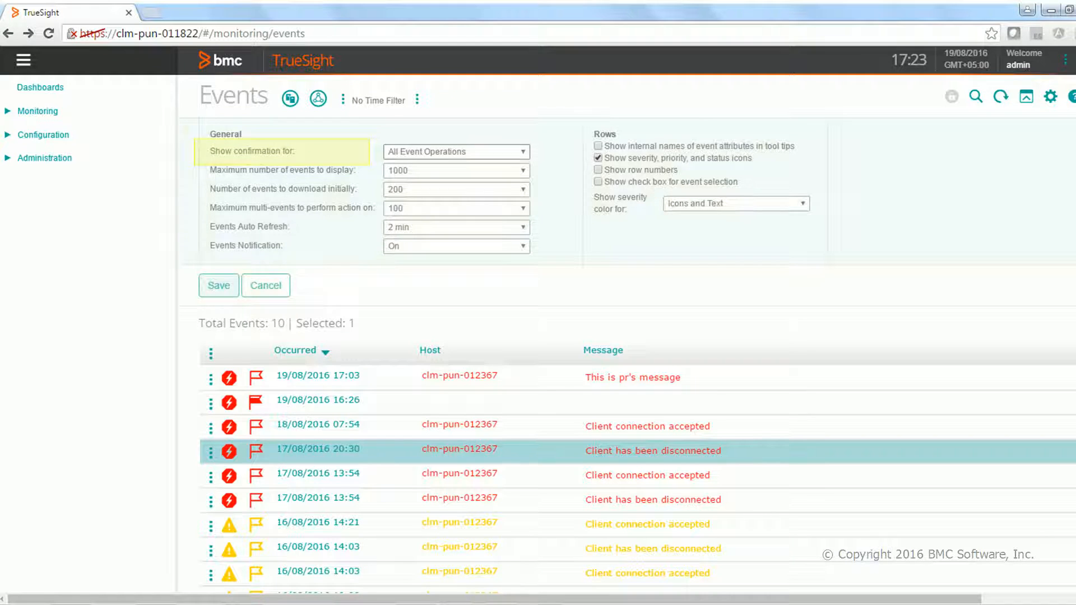
click(456, 152)
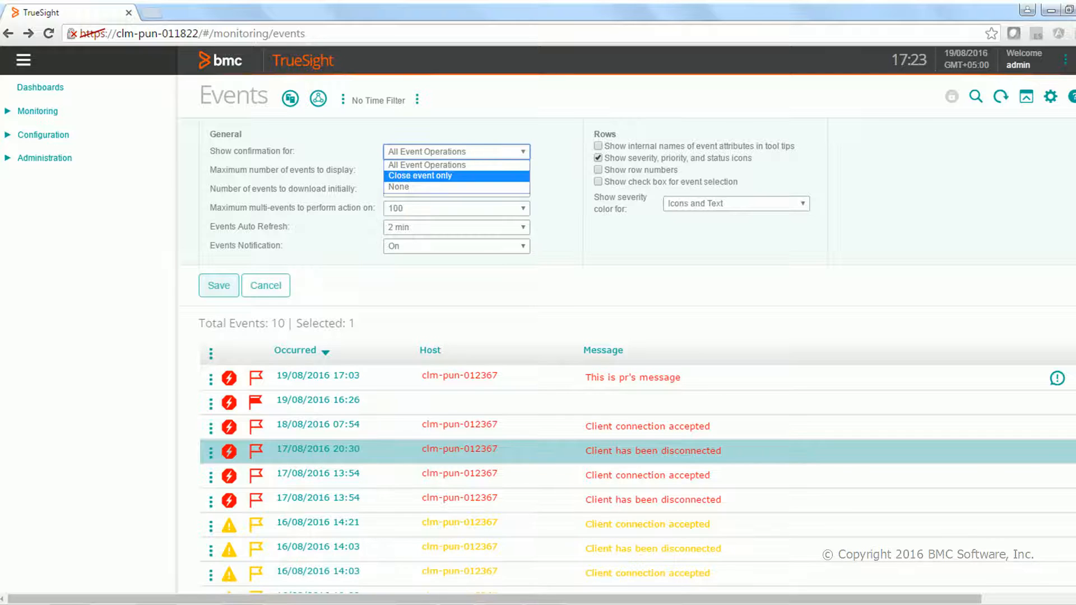
click(449, 165)
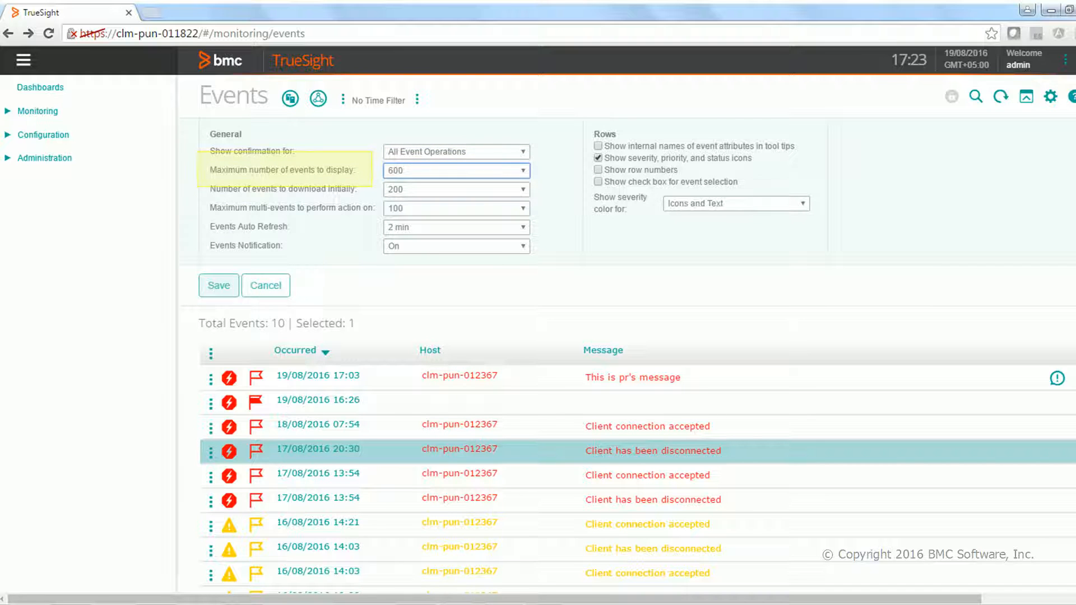
click(457, 170)
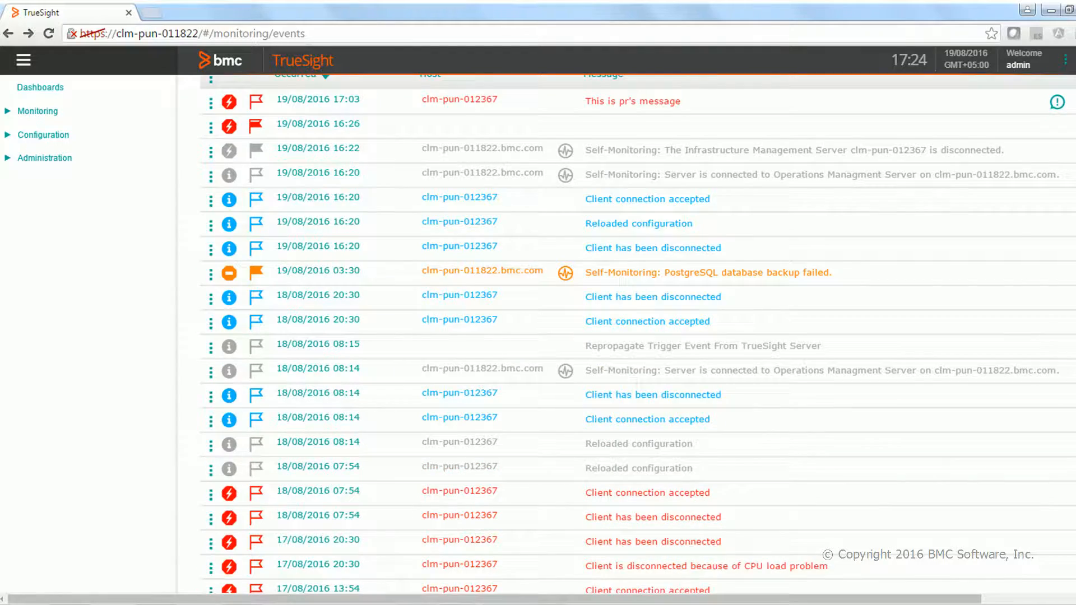
scroll(down, 3)
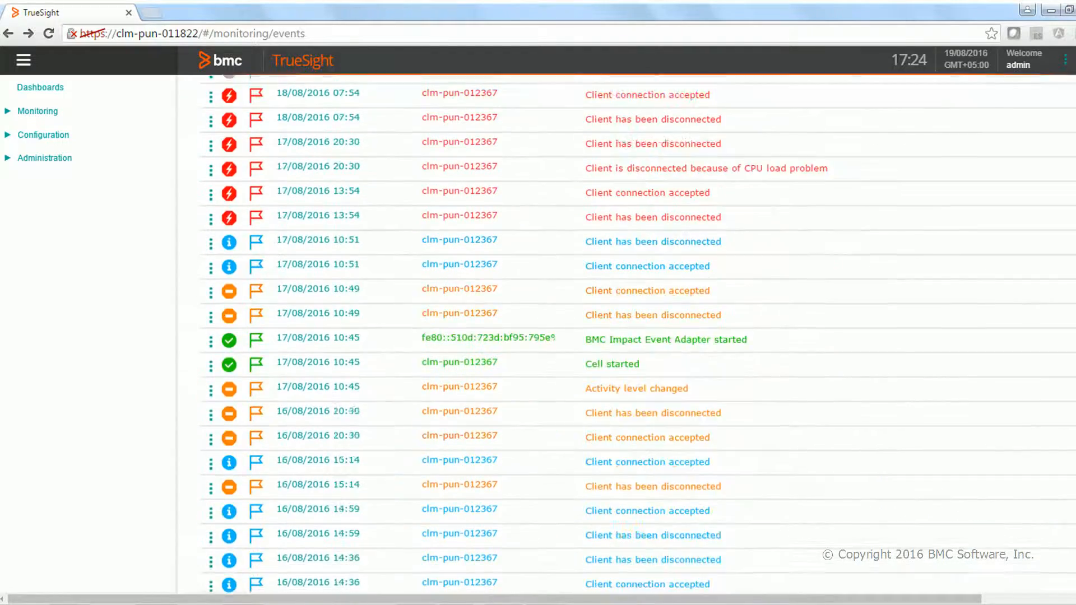
scroll(down, 3)
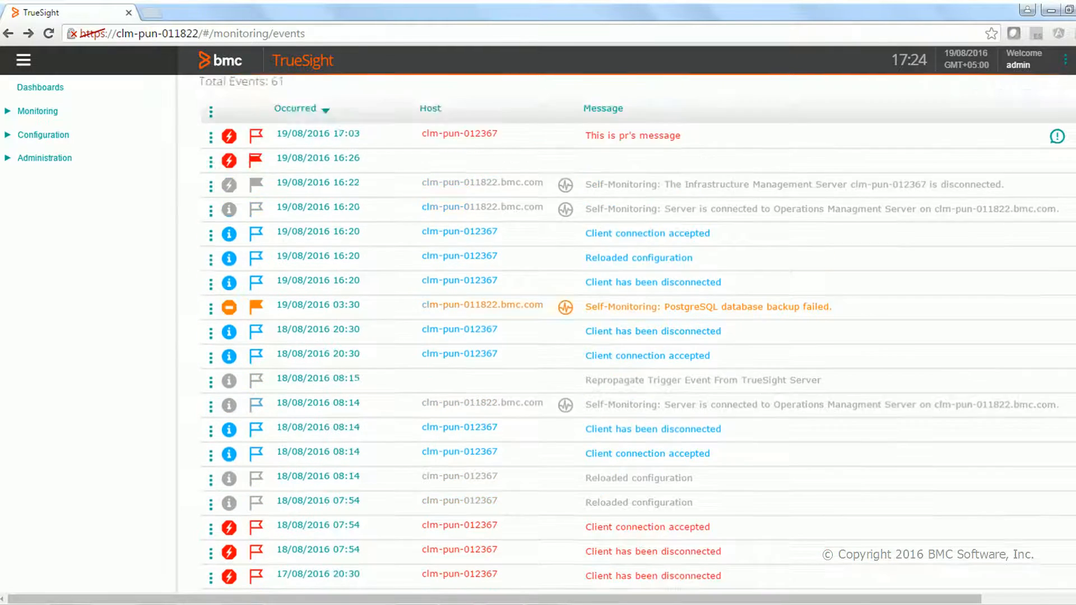
click(1050, 95)
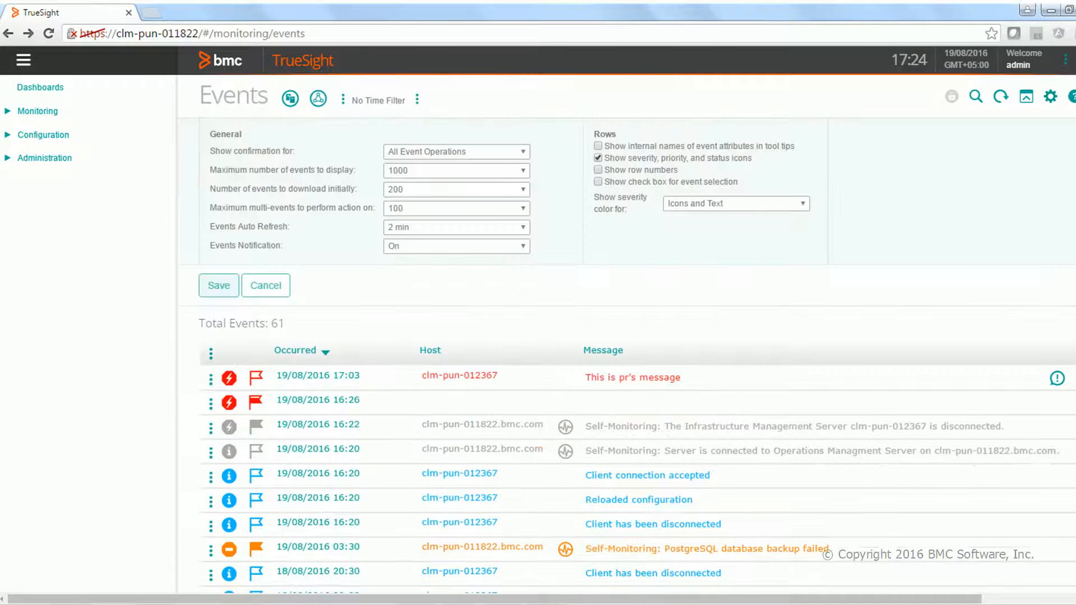
Keep maximum events displayed at 1000, then select the 19/08/2016 16:22 self-monitoring event
click(456, 189)
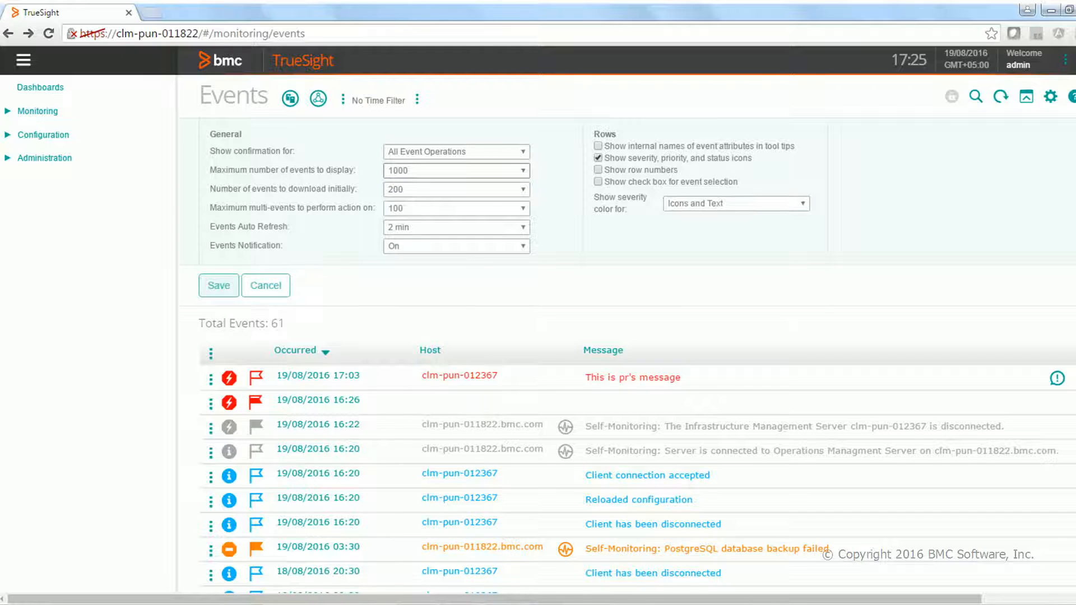
click(456, 170)
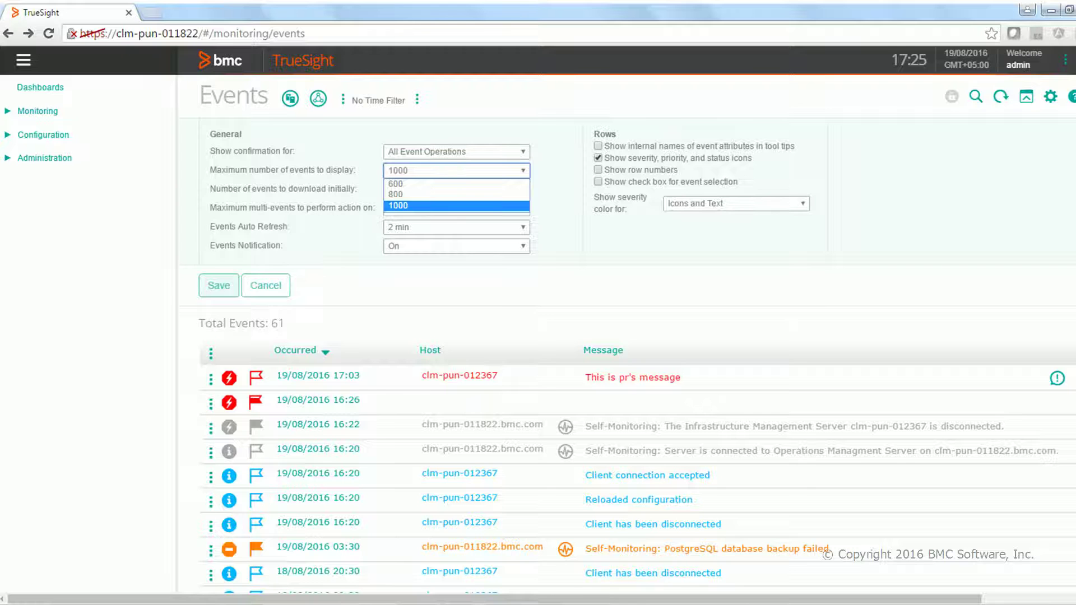
click(456, 206)
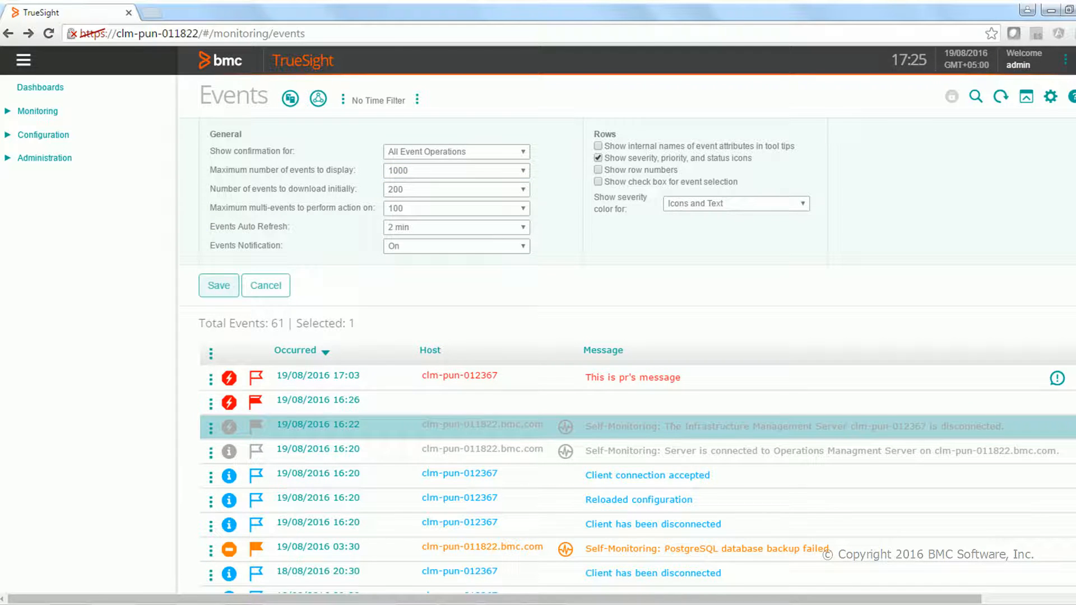
click(456, 208)
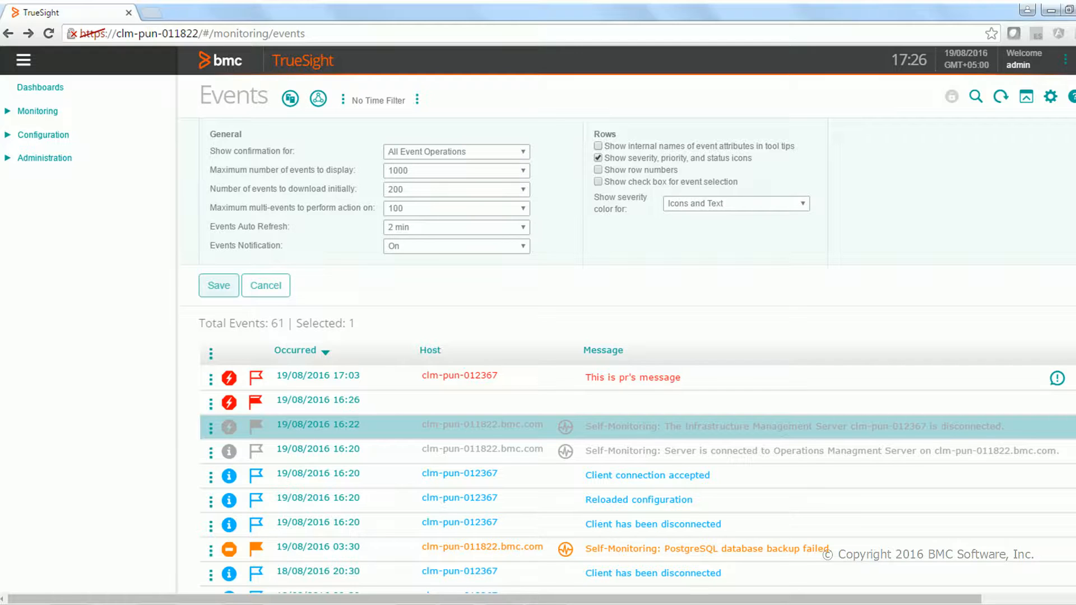
Enable internal attribute names and row numbers, swap severity icons for coloured row backgrounds, and save
click(598, 146)
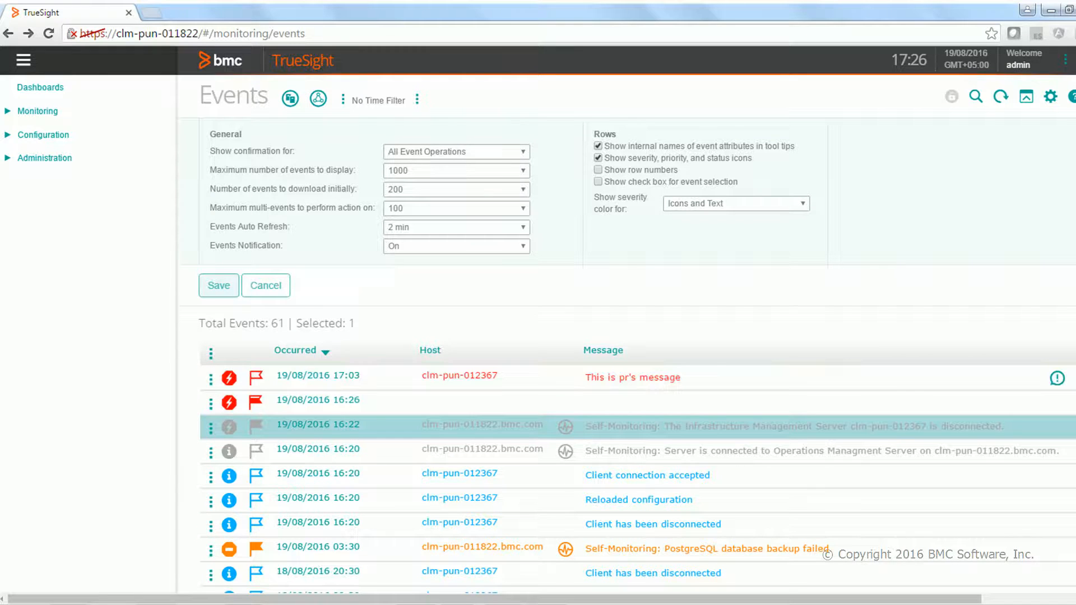
click(340, 399)
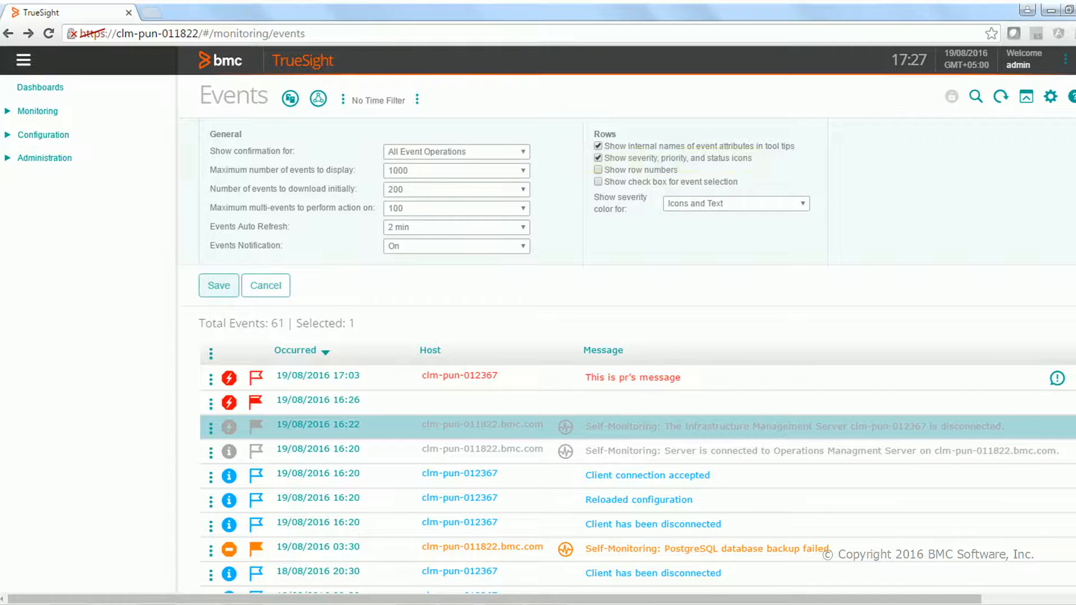
click(598, 158)
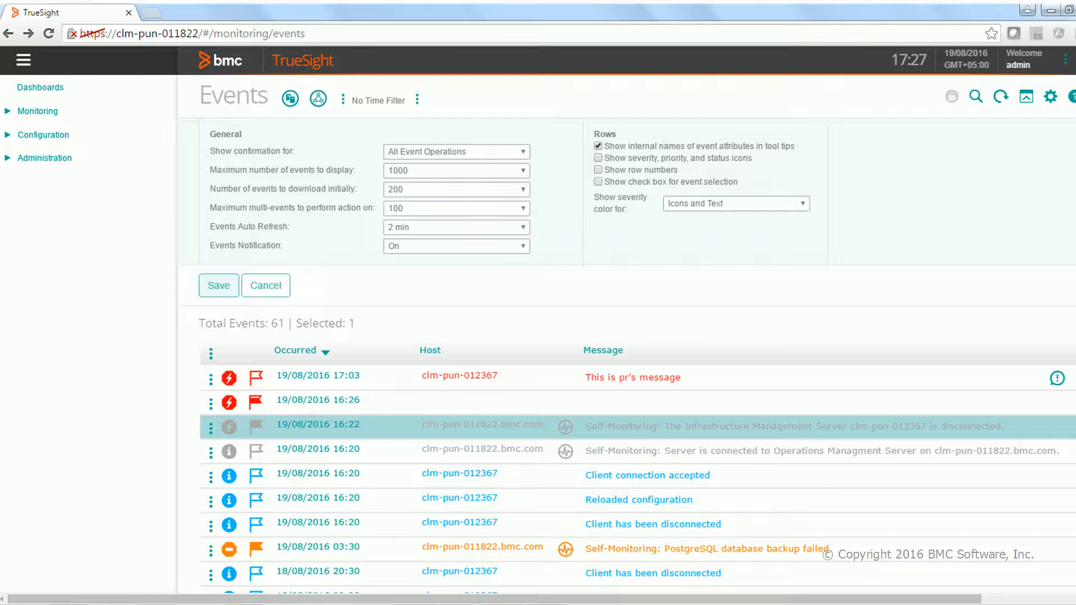
click(598, 170)
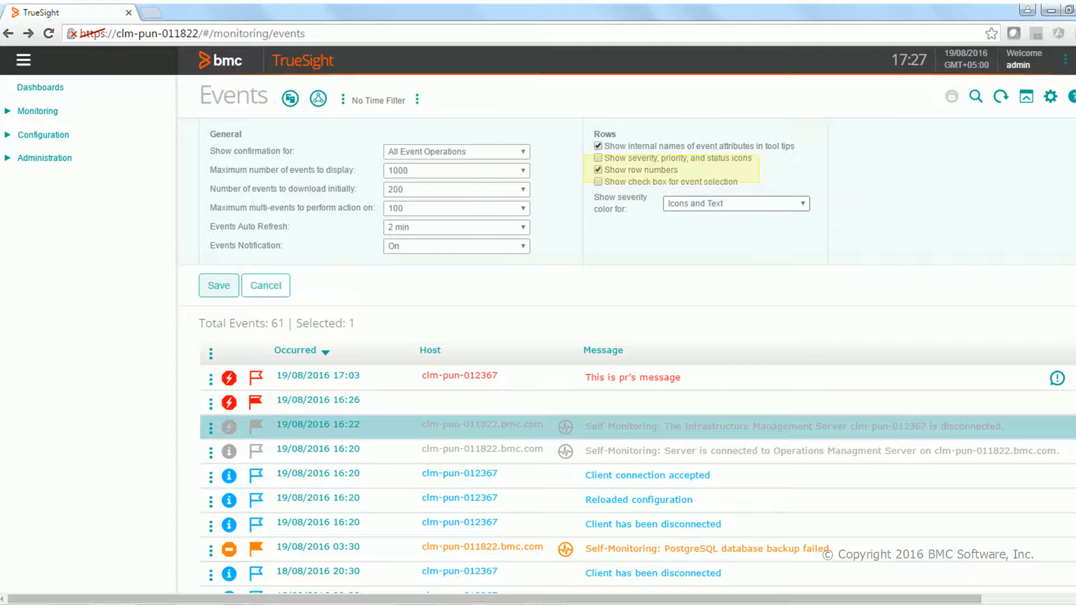
click(736, 204)
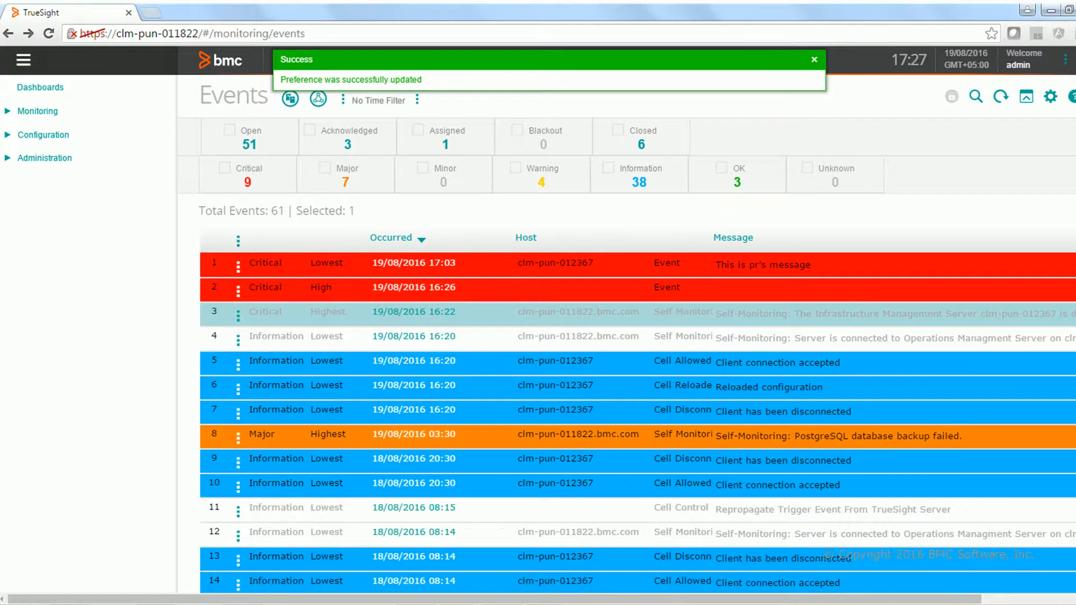
Revert event preferences to defaults and reopen the View Event Preferences panel
click(814, 59)
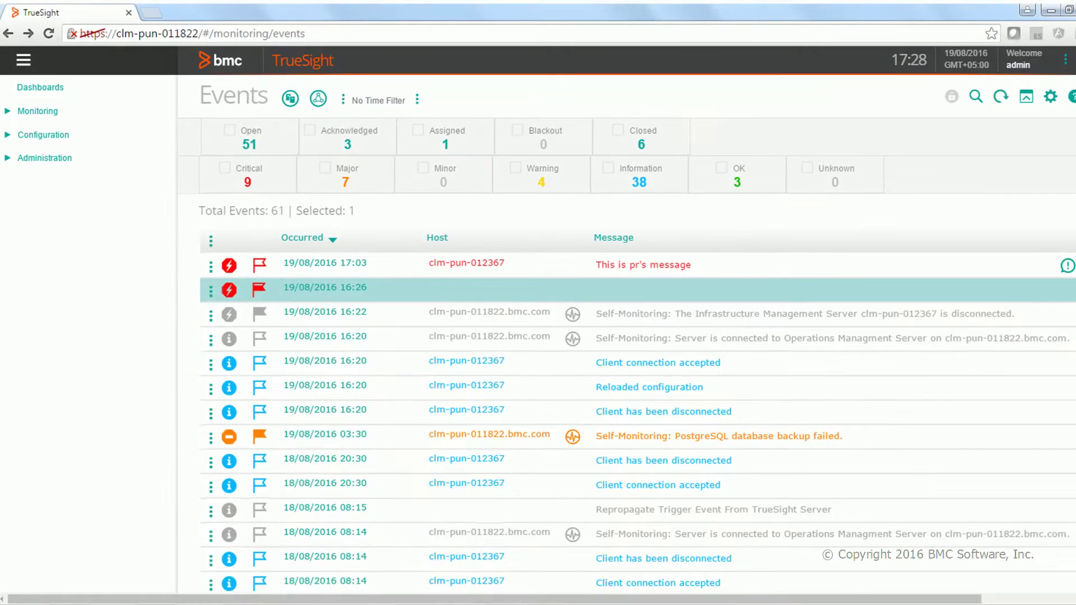
click(1051, 96)
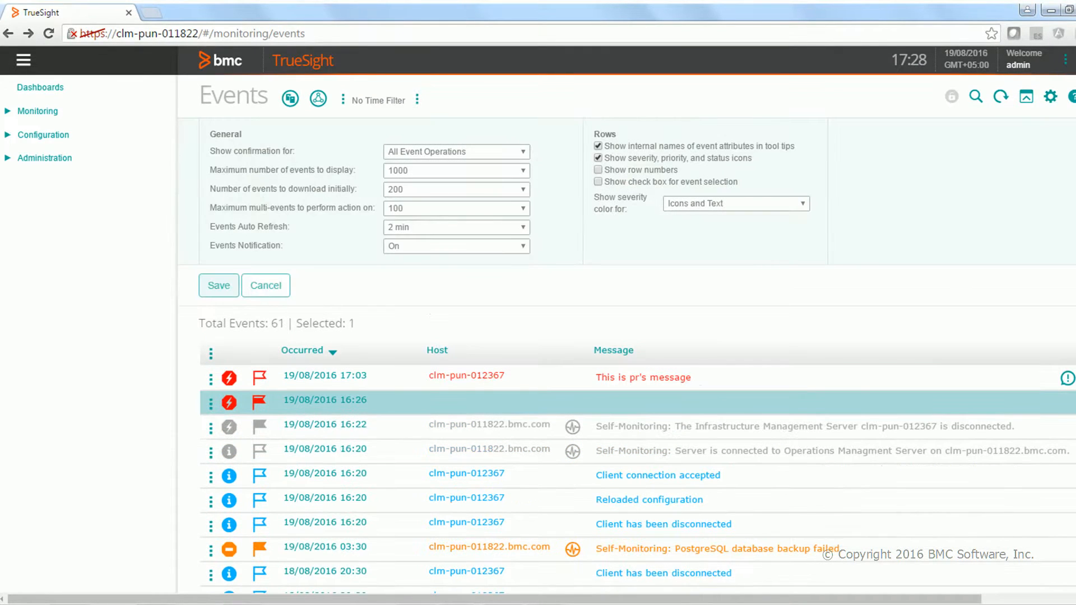